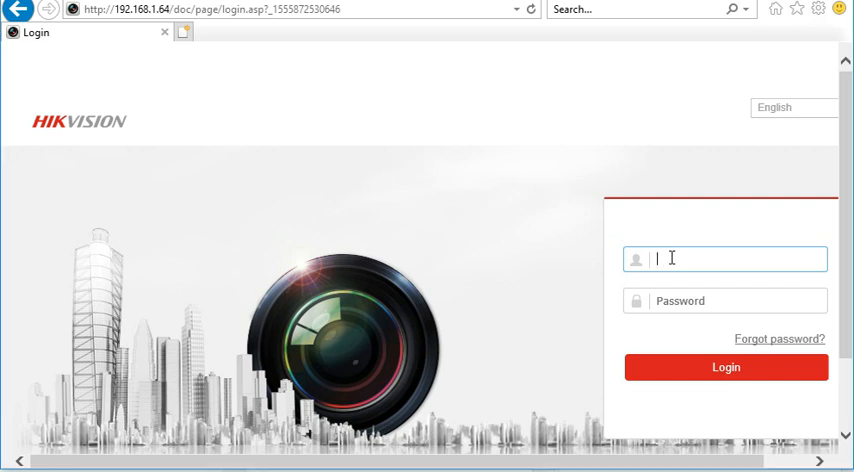
Log in to the recorder as admin with the password.
type("admin")
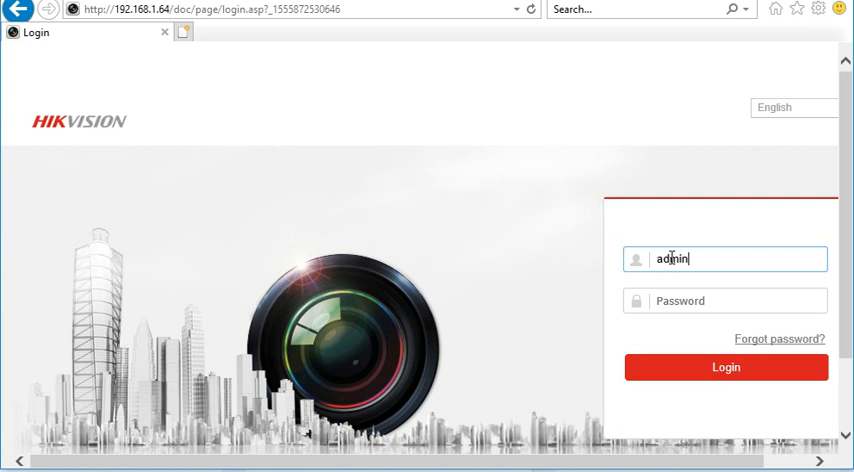
left_click(724, 300)
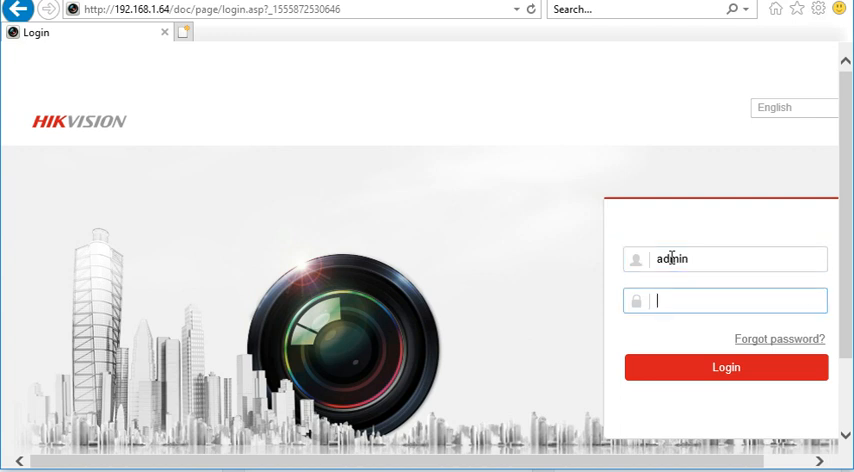
type("password")
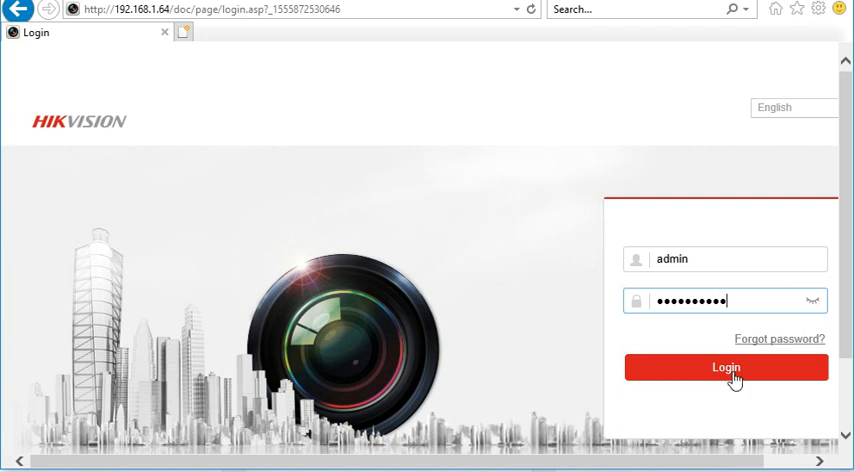
left_click(726, 368)
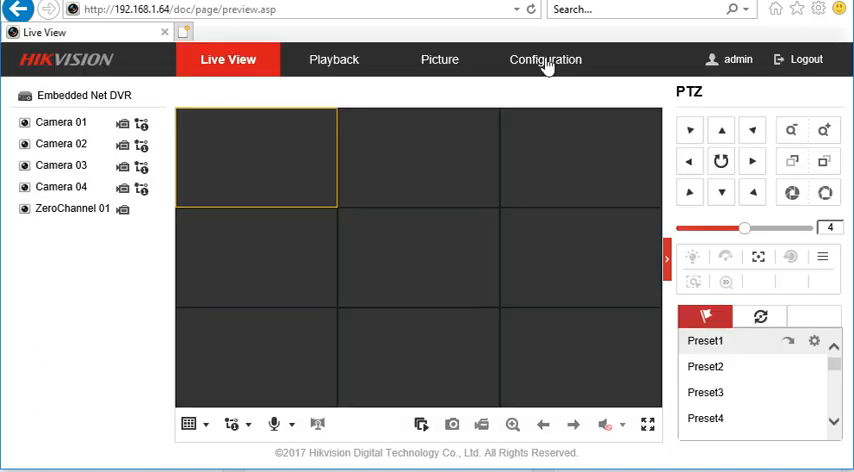
Go to Configuration > Storage > Storage Management to list HDD 1 (1863.02GB, 1858.00GB free).
left_click(544, 60)
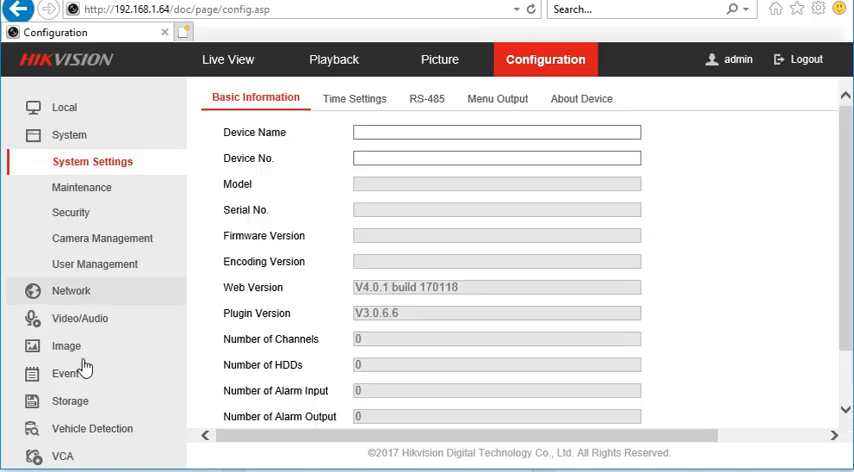
left_click(70, 400)
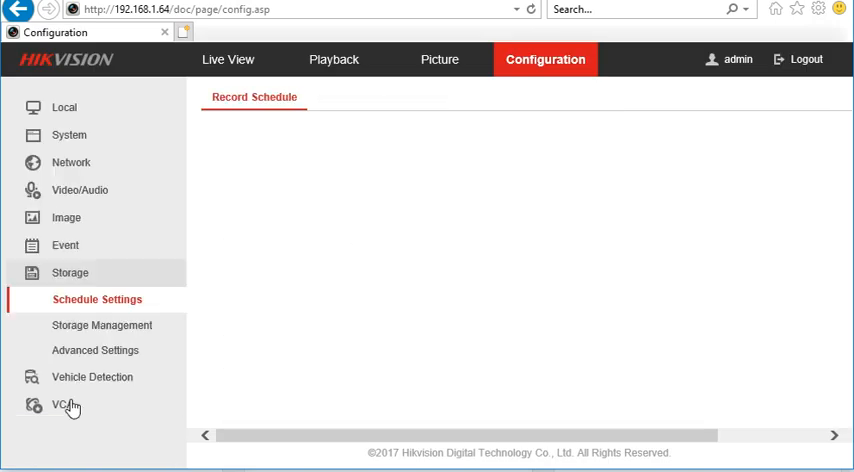
left_click(96, 300)
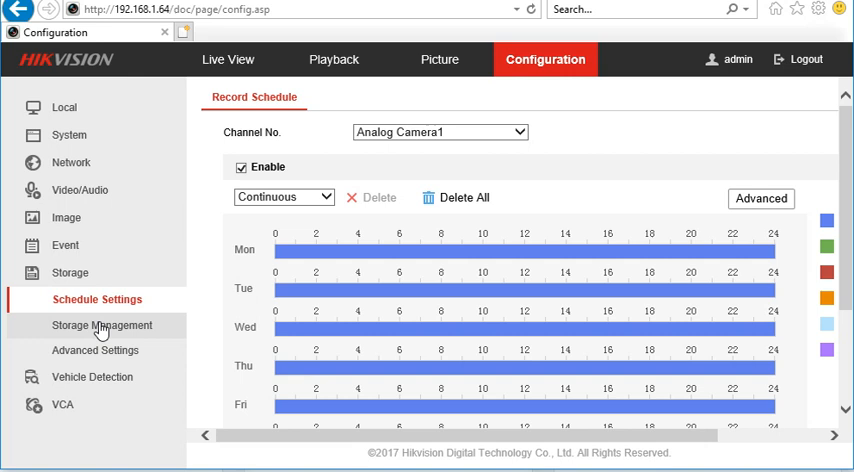
left_click(102, 324)
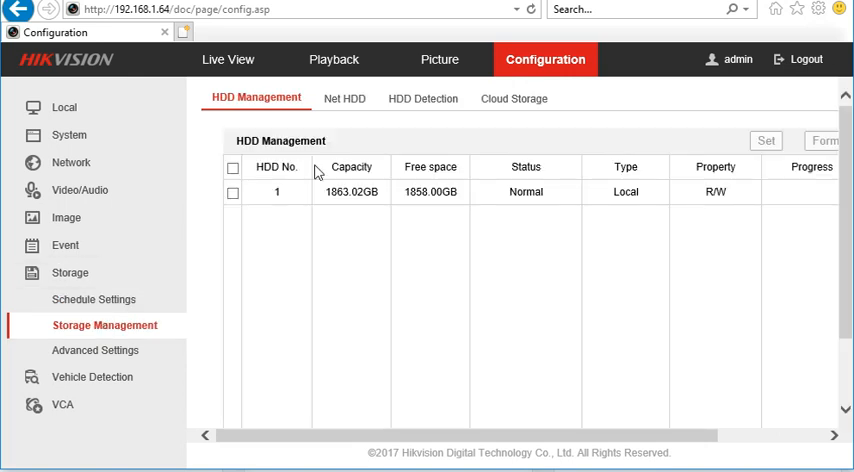
Tick HDD 1 in the HDD Management table, ready for formatting.
left_click(716, 192)
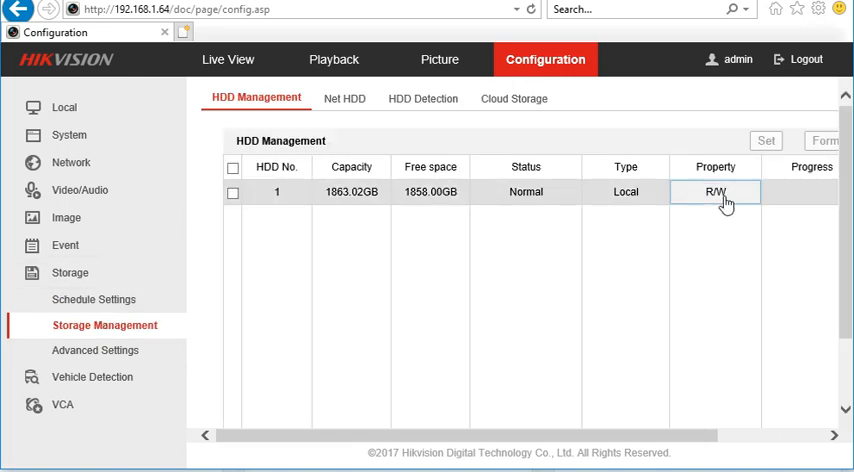
left_click(234, 168)
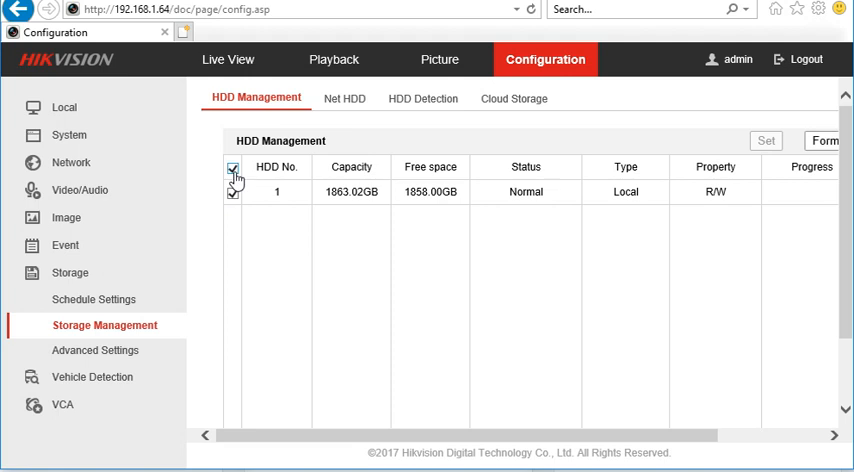
left_click(234, 168)
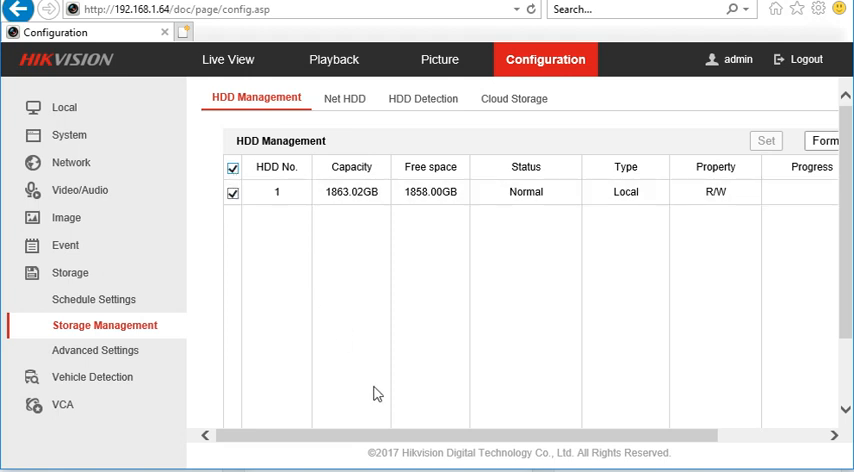
scroll("right", 3)
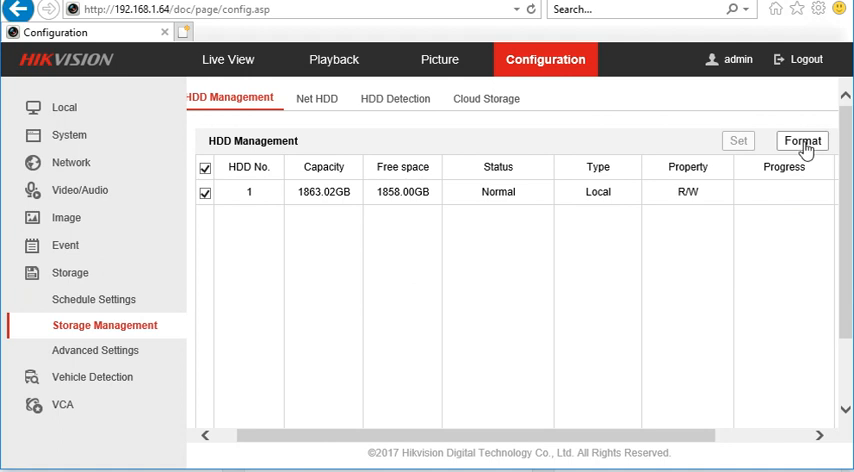
Format HDD 1, confirming the 'Format the HDD?' prompt, leaving 1862.00GB free.
left_click(802, 140)
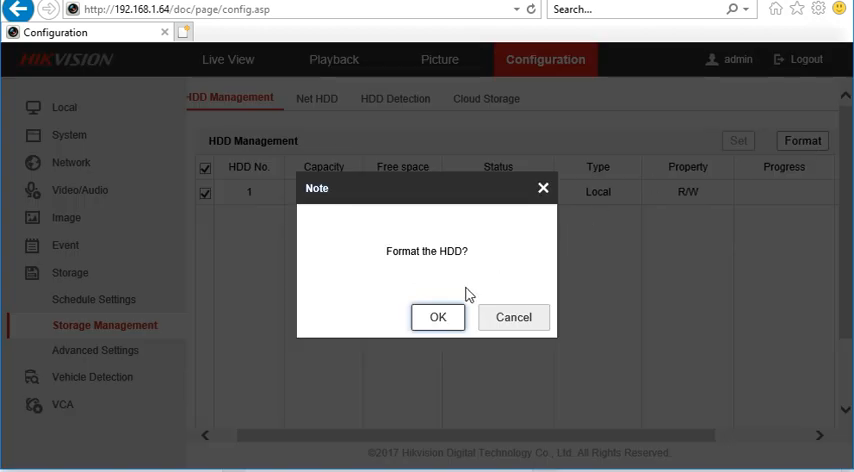
left_click(436, 316)
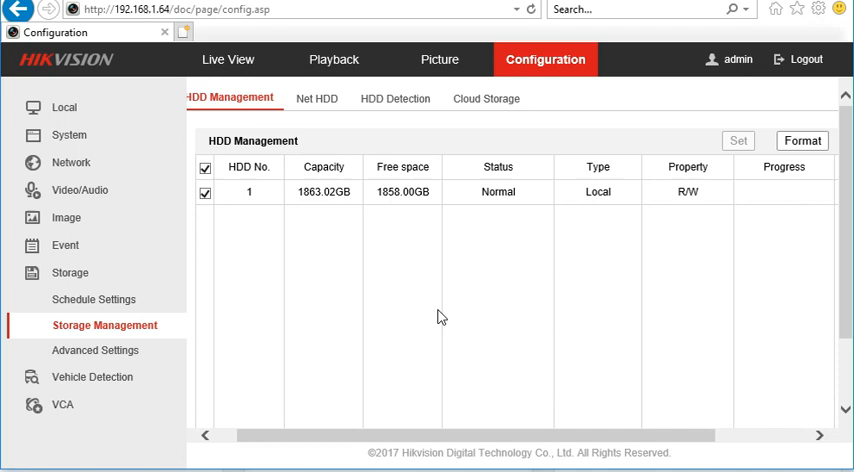
left_click(800, 140)
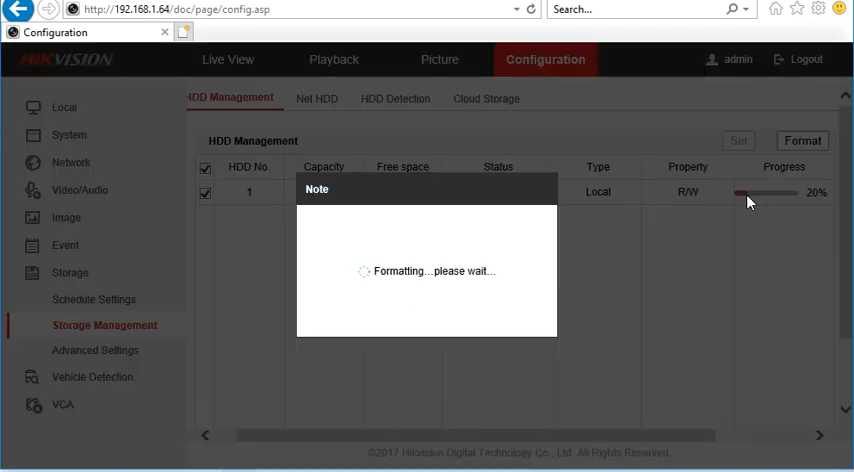
mouse_move(784, 206)
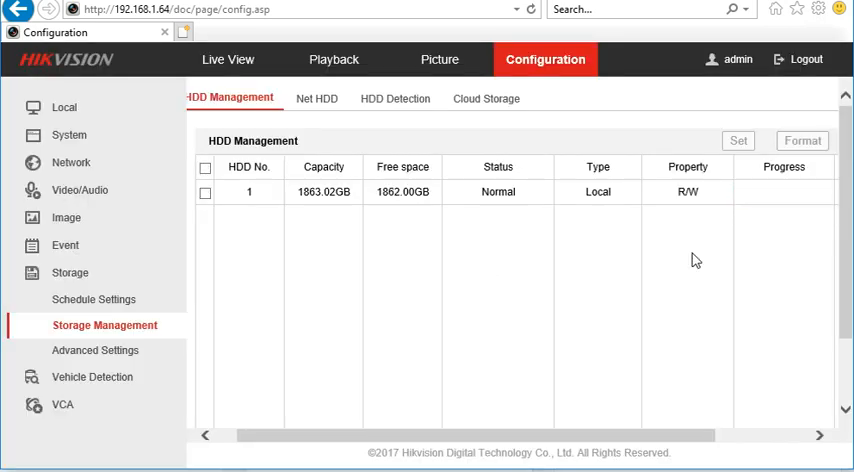
mouse_move(476, 366)
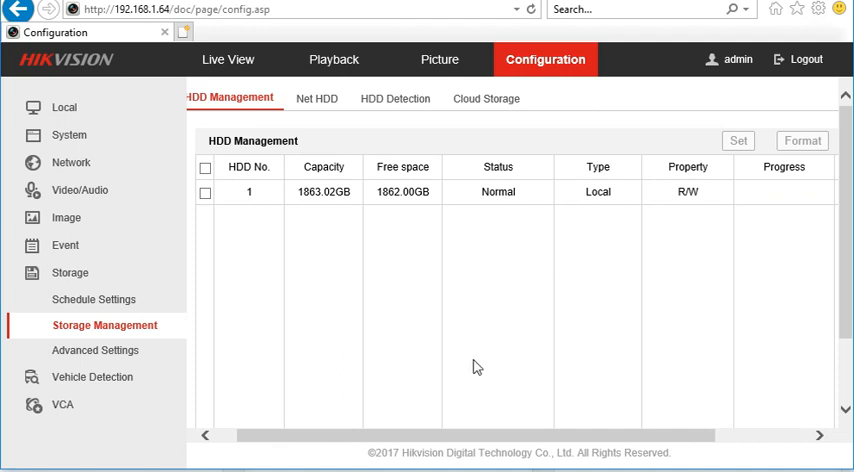
mouse_move(324, 210)
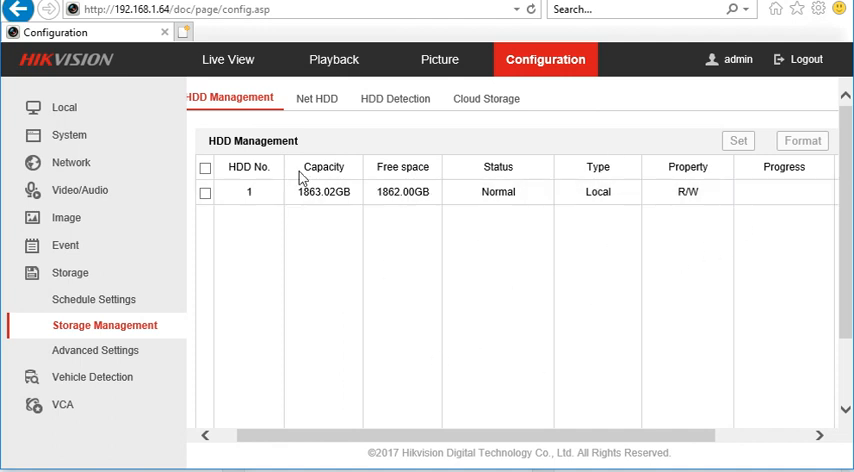
mouse_move(280, 254)
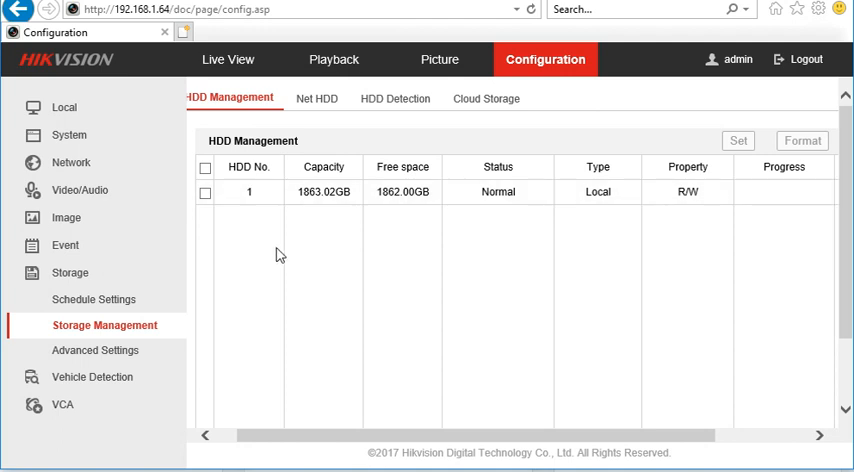
mouse_move(98, 136)
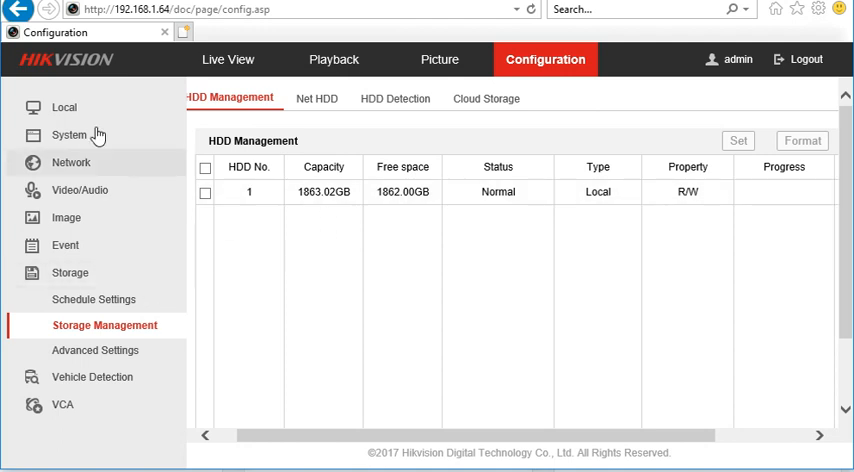
mouse_move(104, 324)
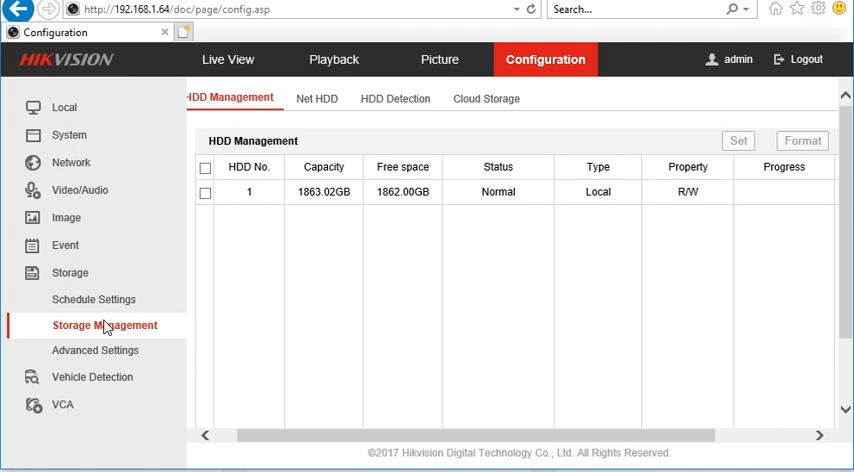
mouse_move(290, 124)
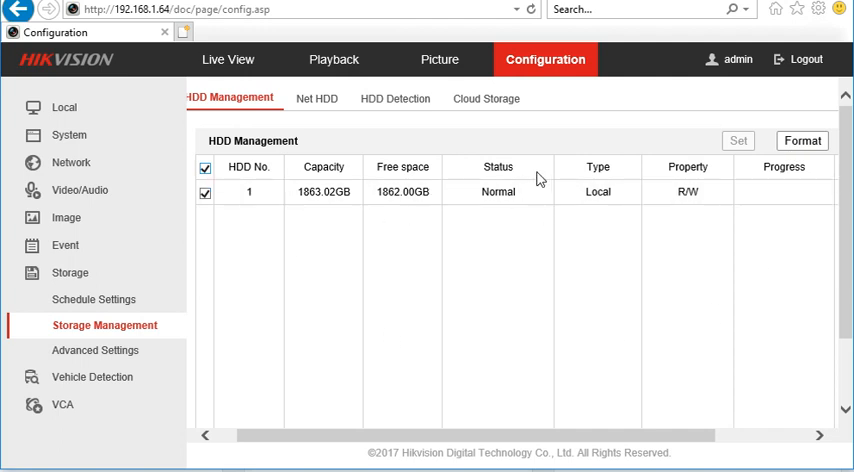
mouse_move(794, 68)
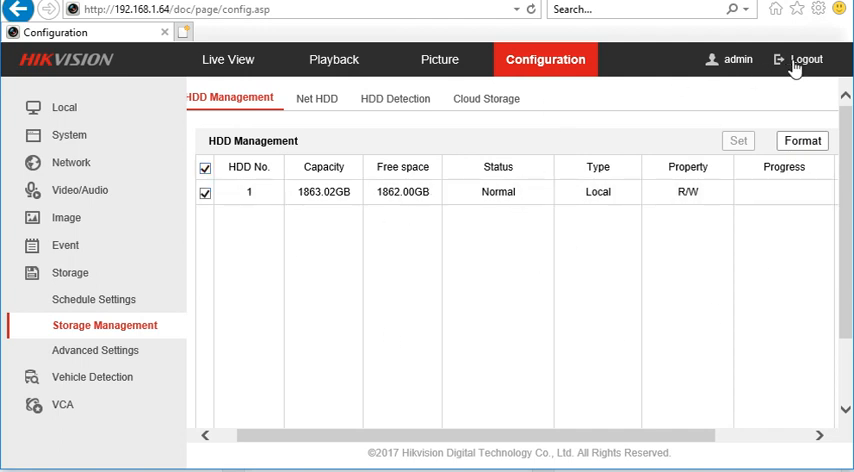